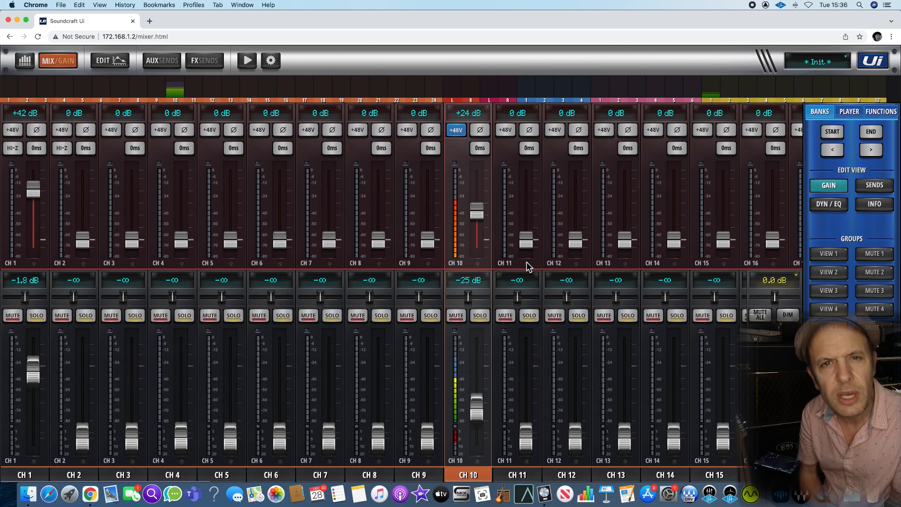
mouse_move(406, 304)
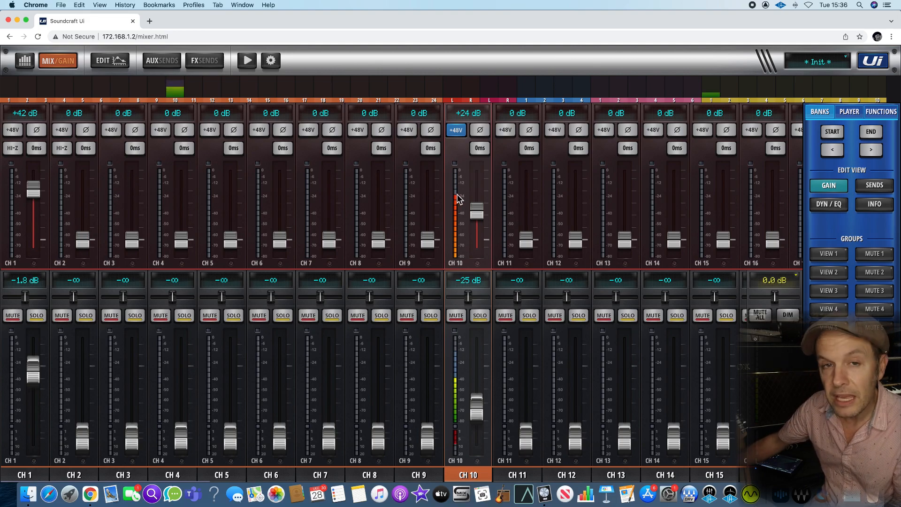
mouse_move(482, 219)
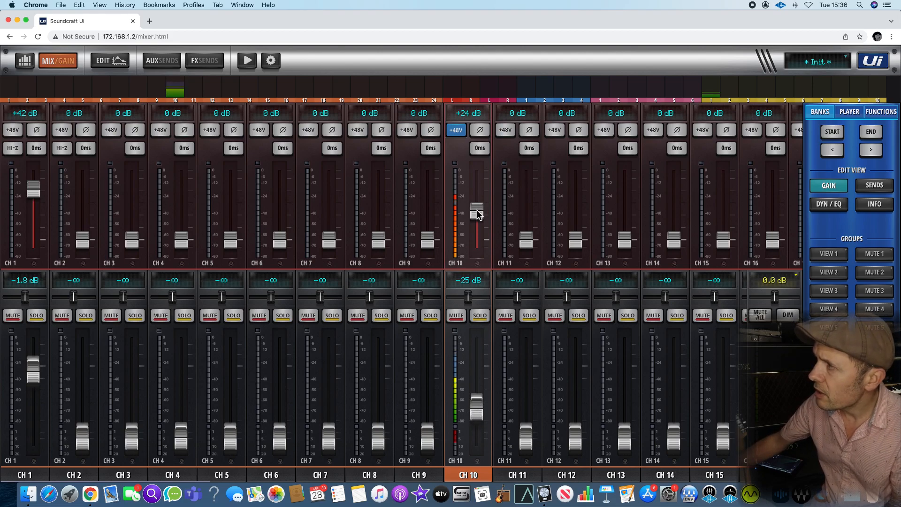
Nudge the CH 10 gain fader up to about +27 dB and settle it at +26 dB.
drag(476, 207, 476, 205)
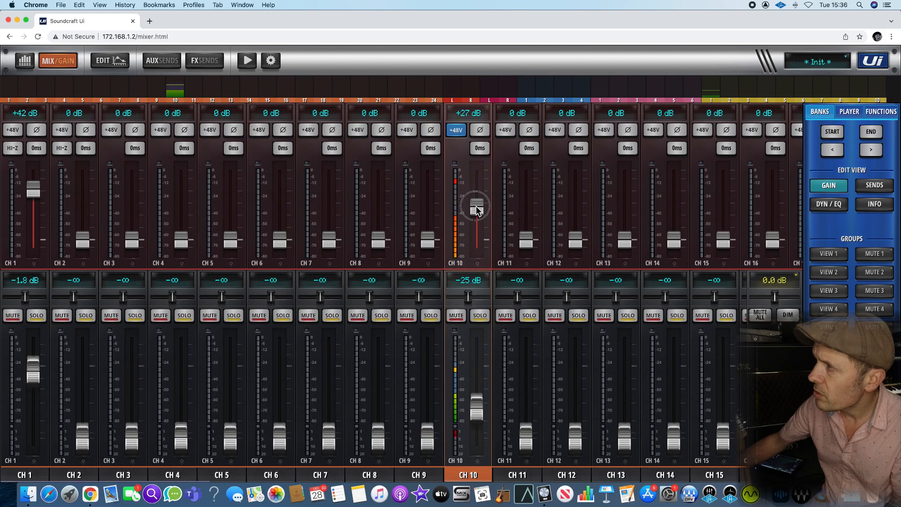
drag(473, 209, 476, 205)
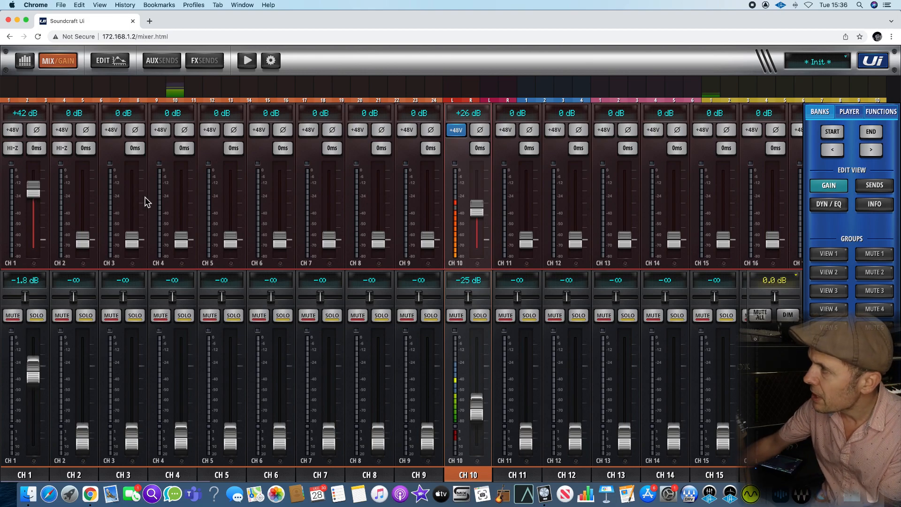
mouse_move(498, 194)
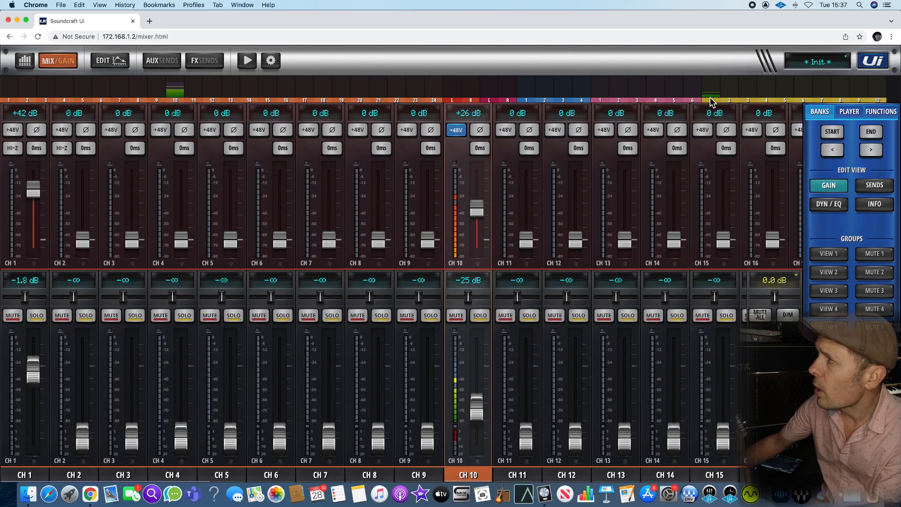
mouse_move(489, 210)
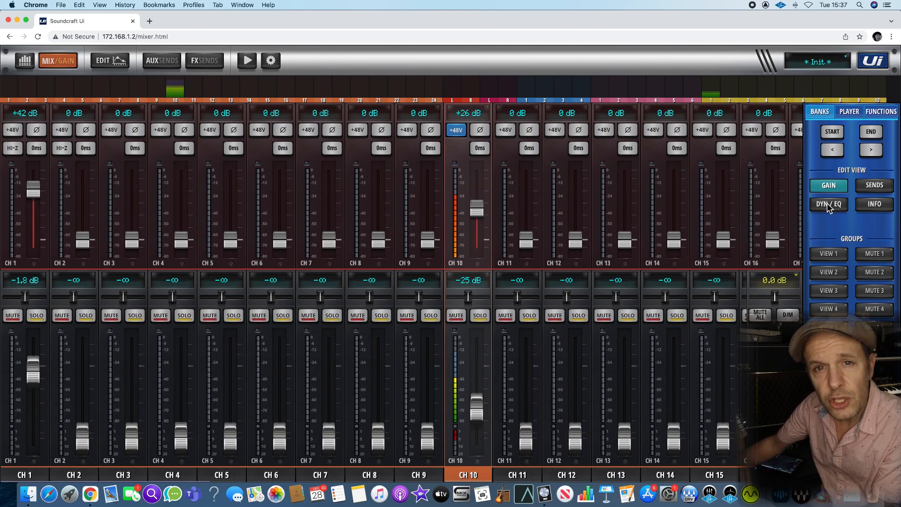
View channel 10's gate and compressor in DYN/EQ, toggling the RTA spectrum analyser on and off.
click(828, 203)
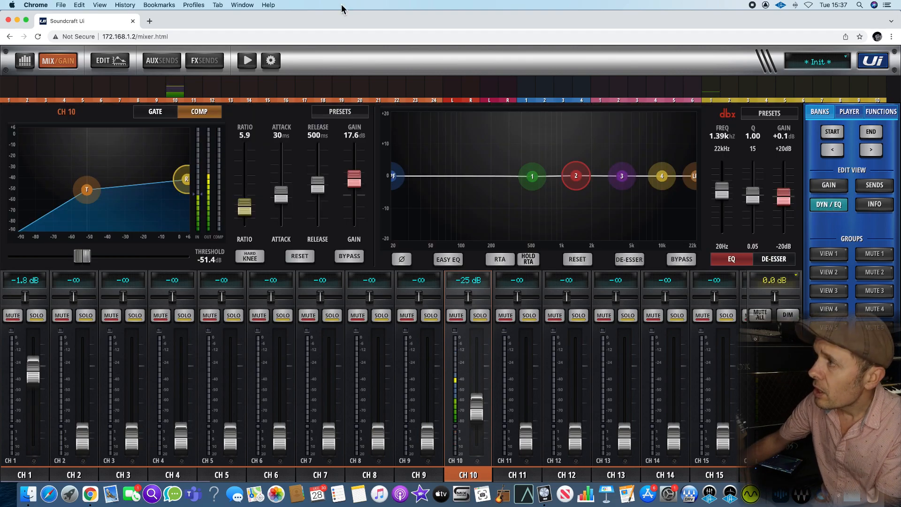
mouse_move(242, 199)
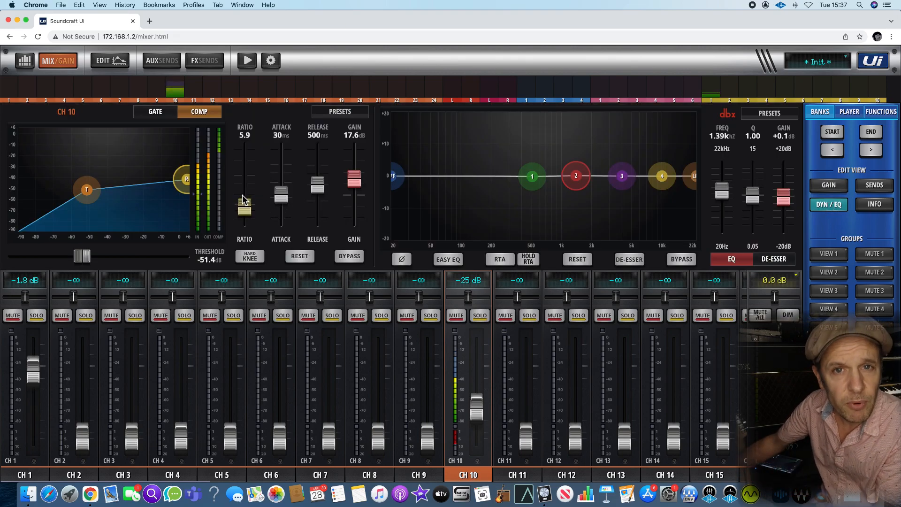
click(155, 111)
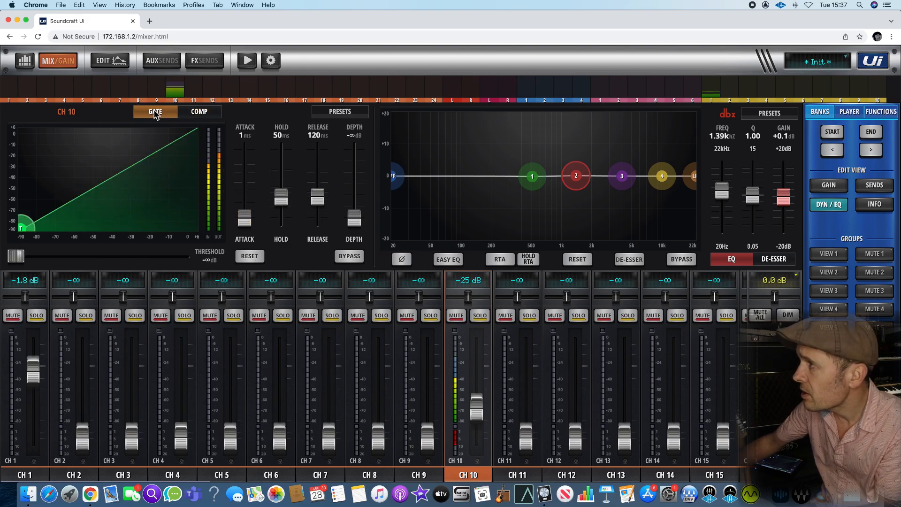
click(199, 111)
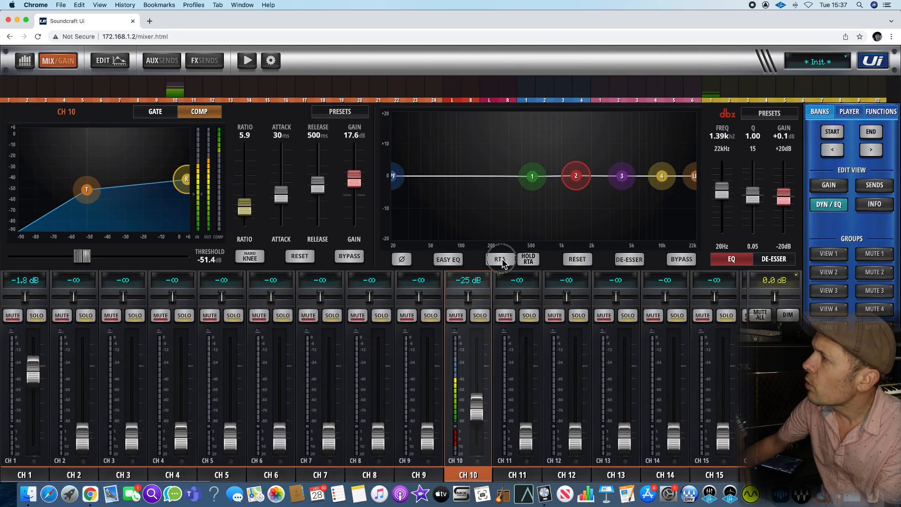
click(498, 259)
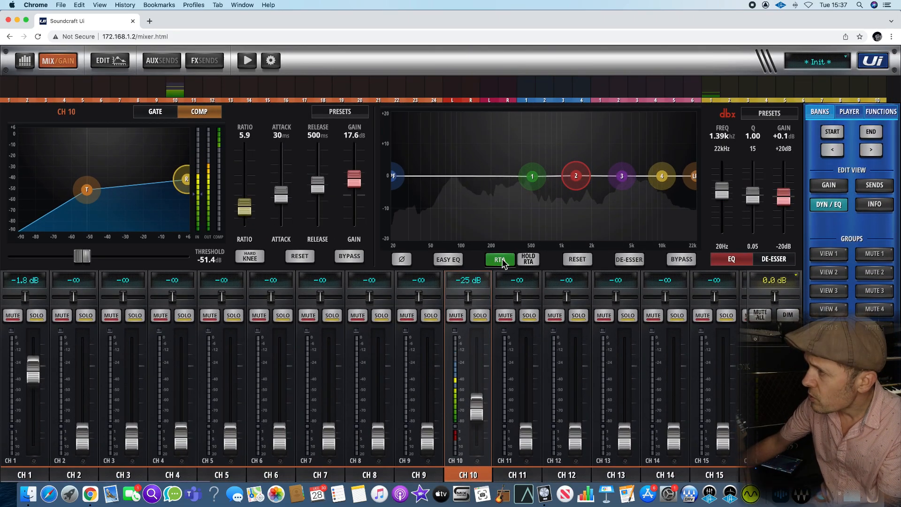
click(498, 259)
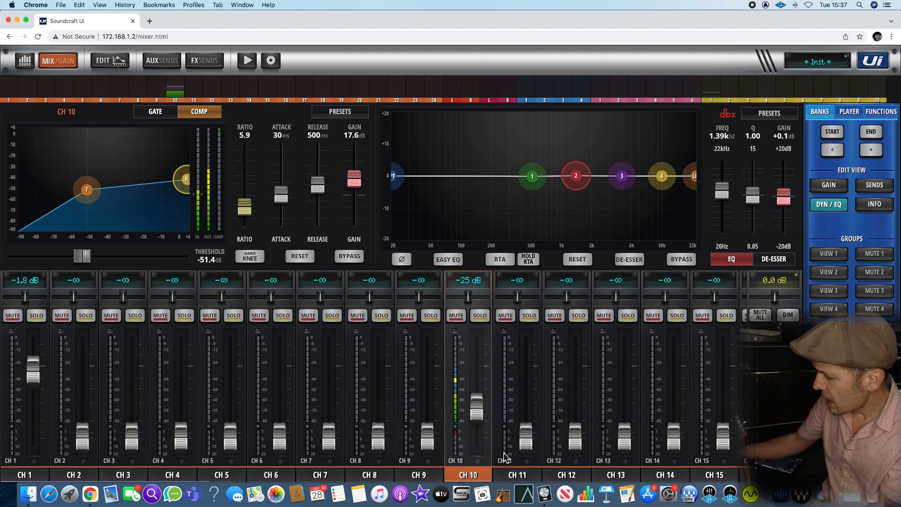
Compare channel 5 and channel 10 processing, finishing on channel 5's compressor and EQ.
click(221, 475)
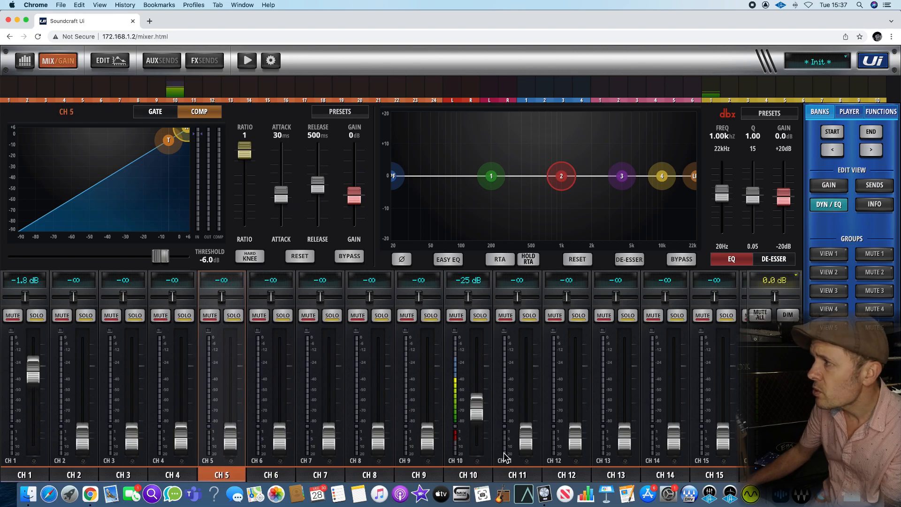
click(468, 475)
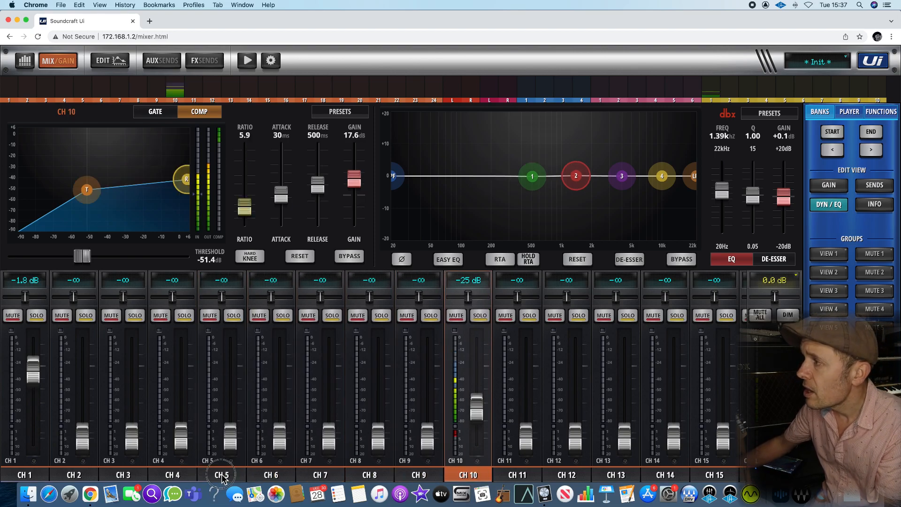
click(222, 475)
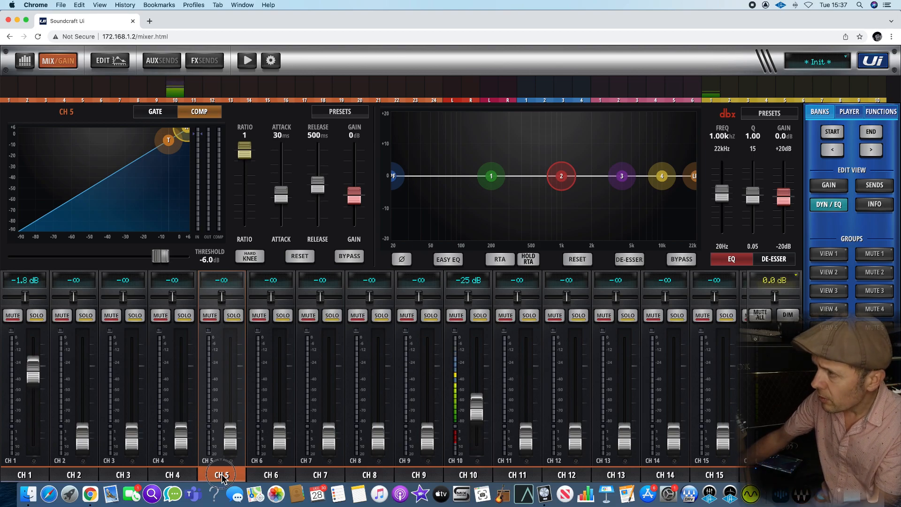
click(105, 60)
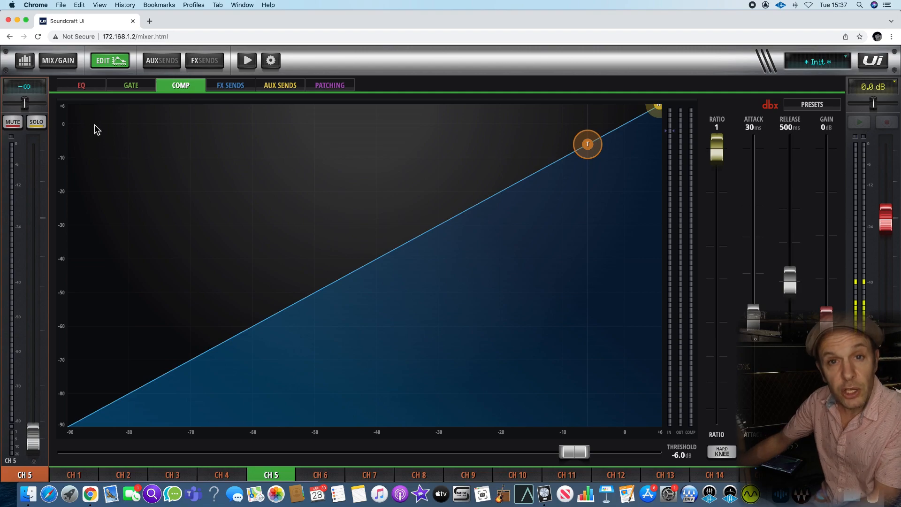
click(81, 86)
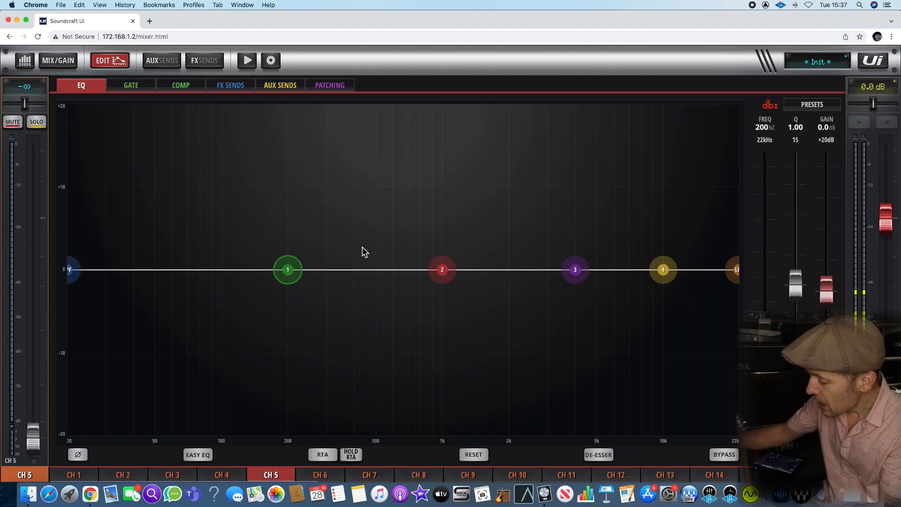
click(57, 60)
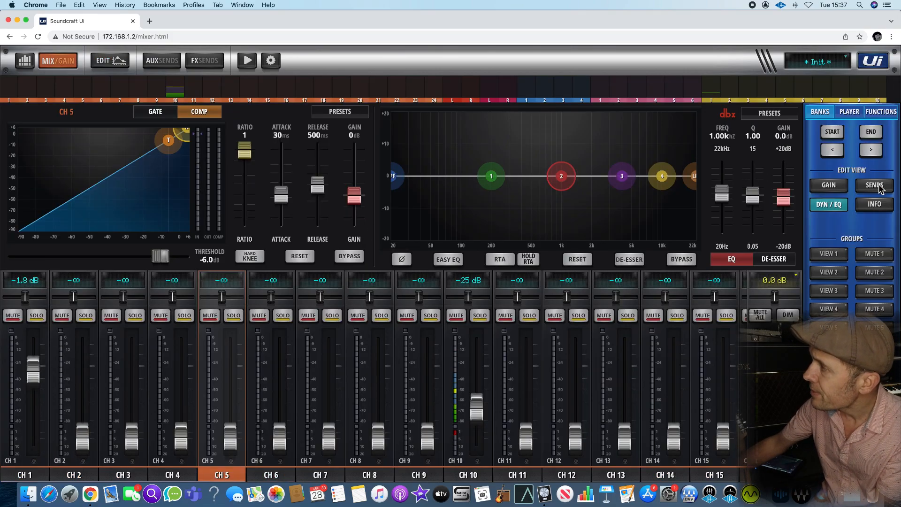
Show channel 10's aux/FX sends and pull its reverb send back down to off.
click(873, 185)
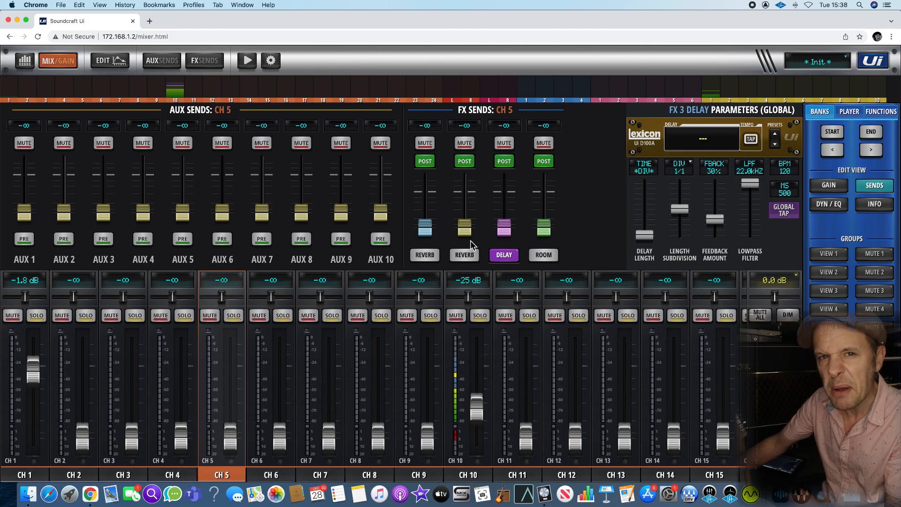
mouse_move(649, 330)
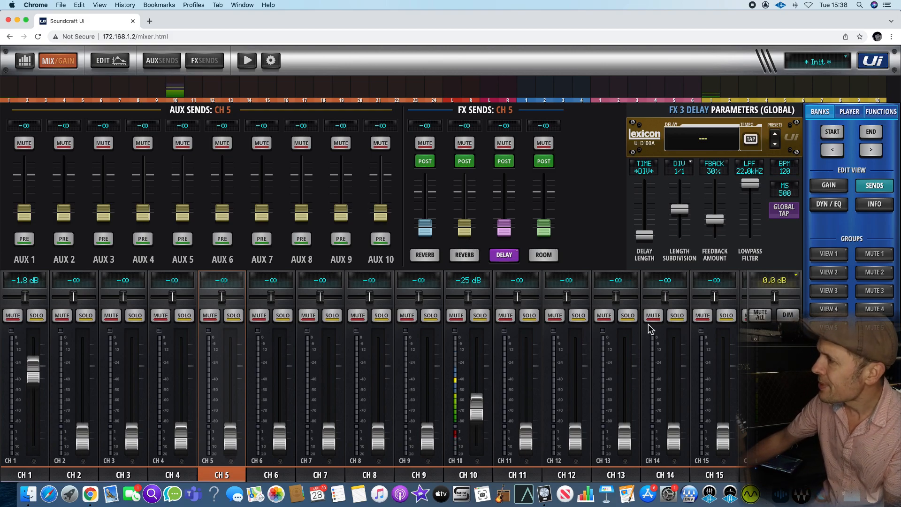
mouse_move(398, 414)
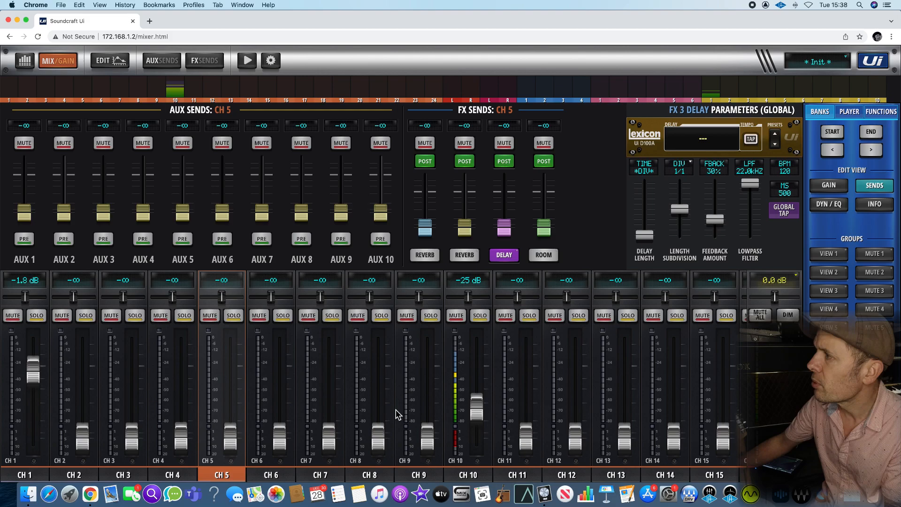
mouse_move(466, 480)
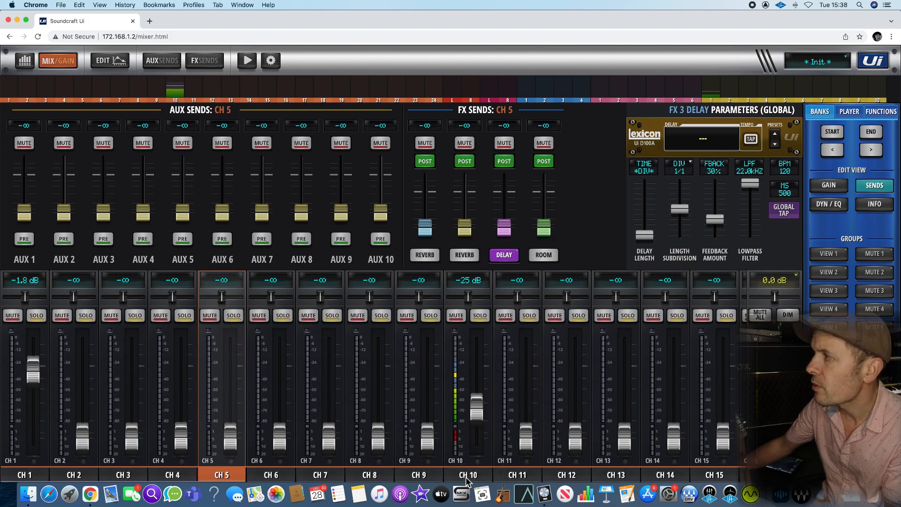
click(467, 475)
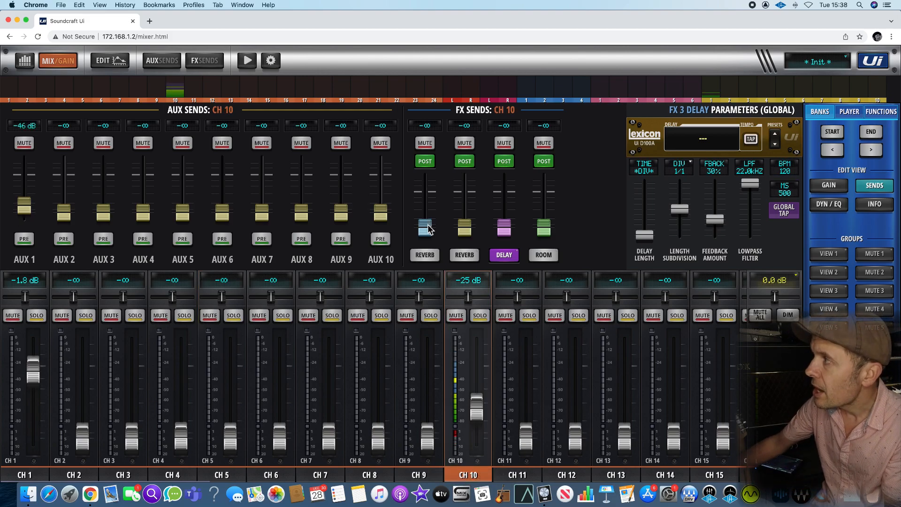
click(425, 254)
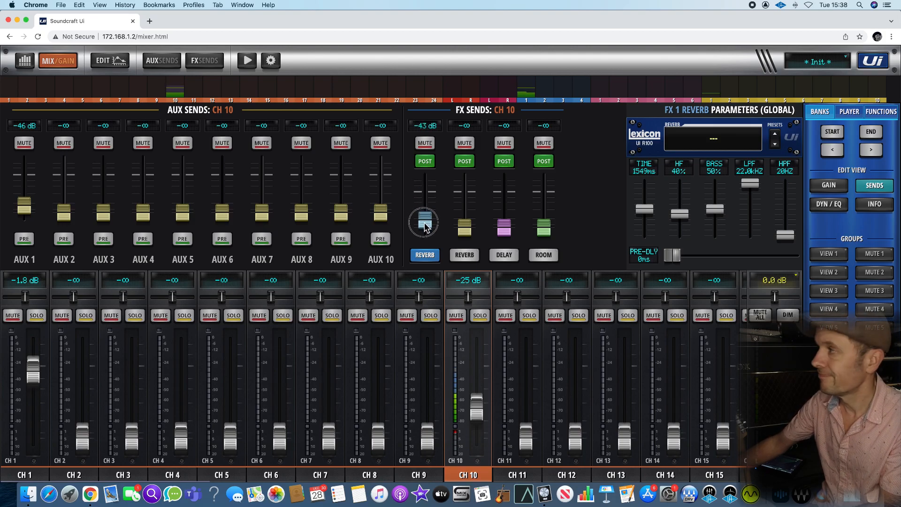
drag(425, 224, 425, 233)
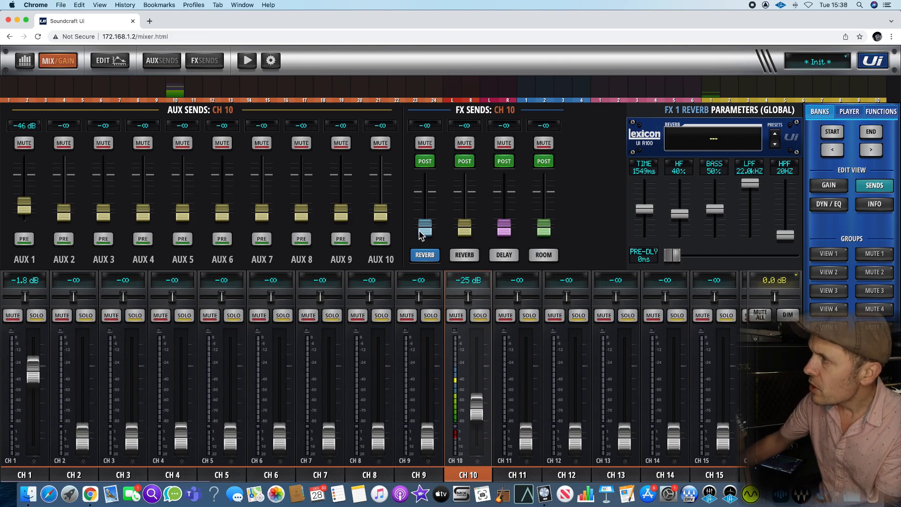
mouse_move(466, 230)
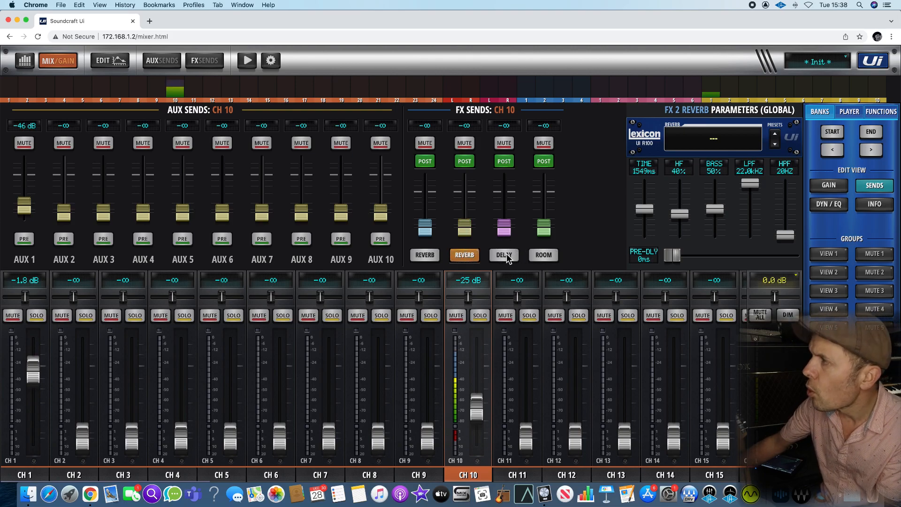
View the delay and room effect parameters, then return to the first reverb's parameters.
click(503, 254)
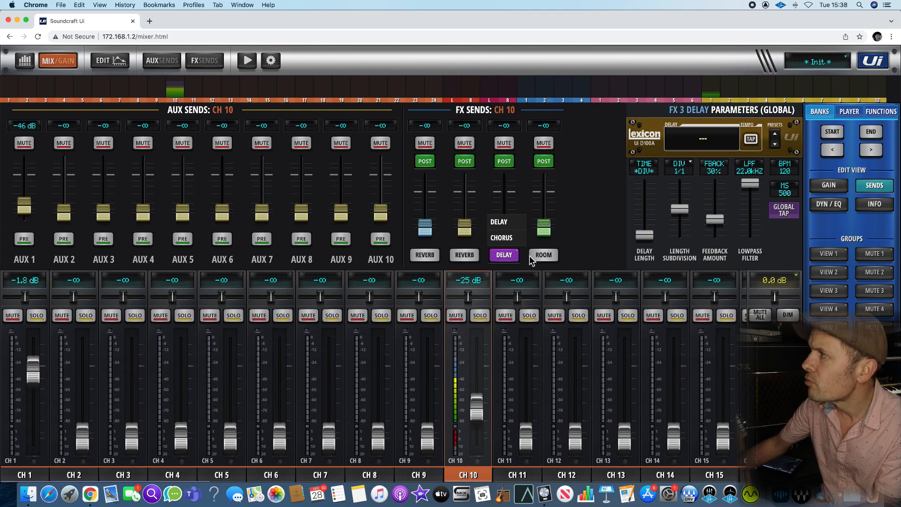
click(542, 254)
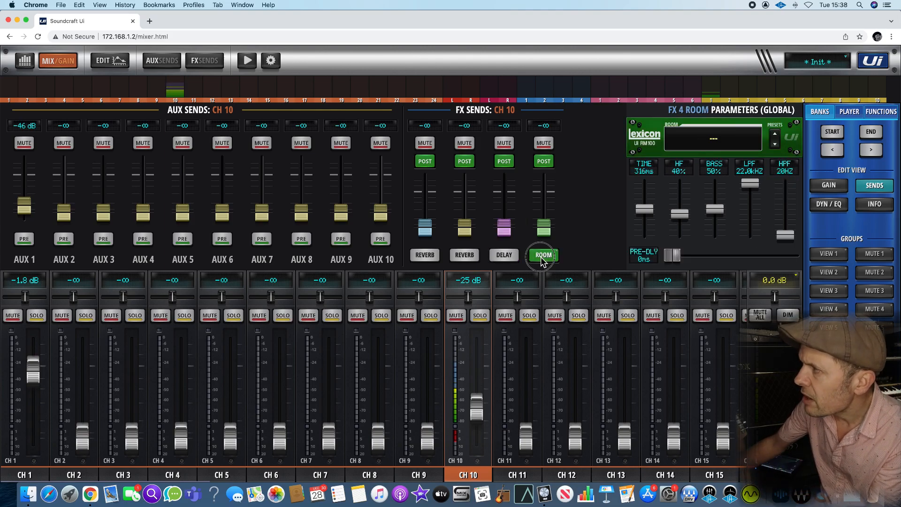
click(543, 255)
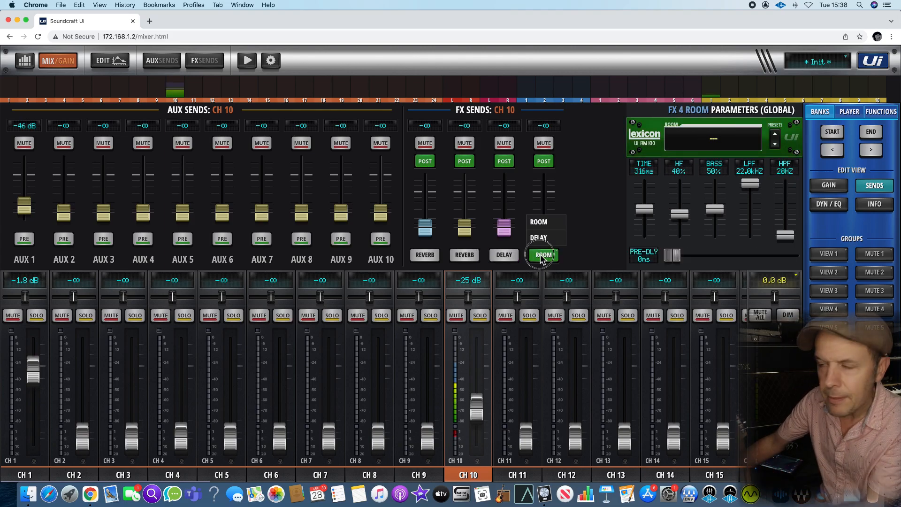
click(543, 254)
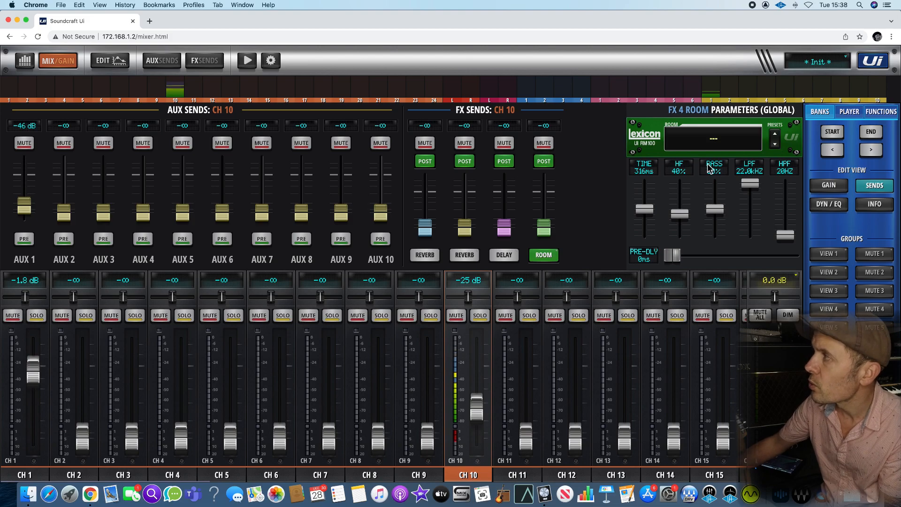
click(424, 254)
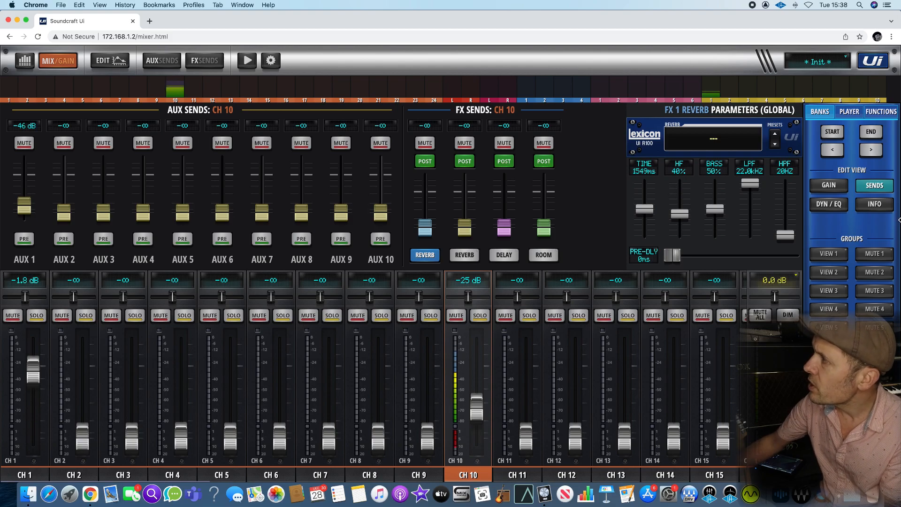
Switch to the INFO overview listing every channel's gain, processing and sends.
click(874, 203)
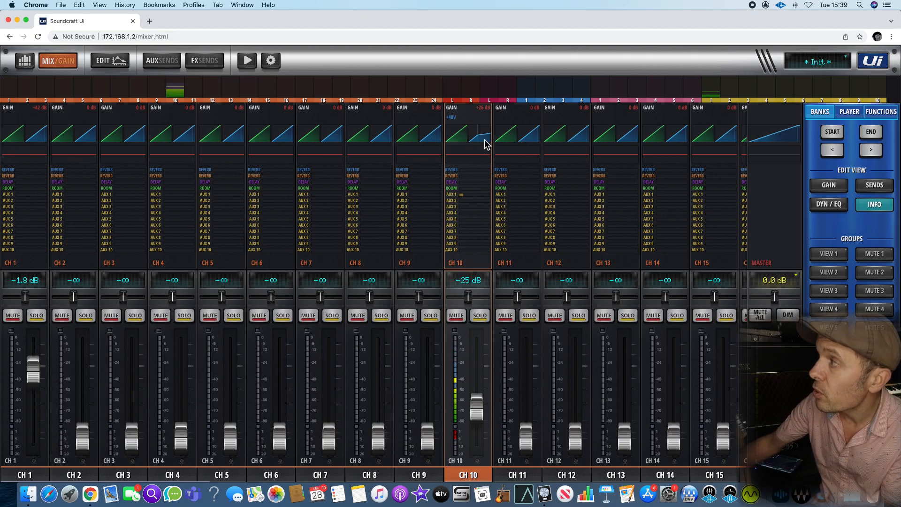
mouse_move(632, 167)
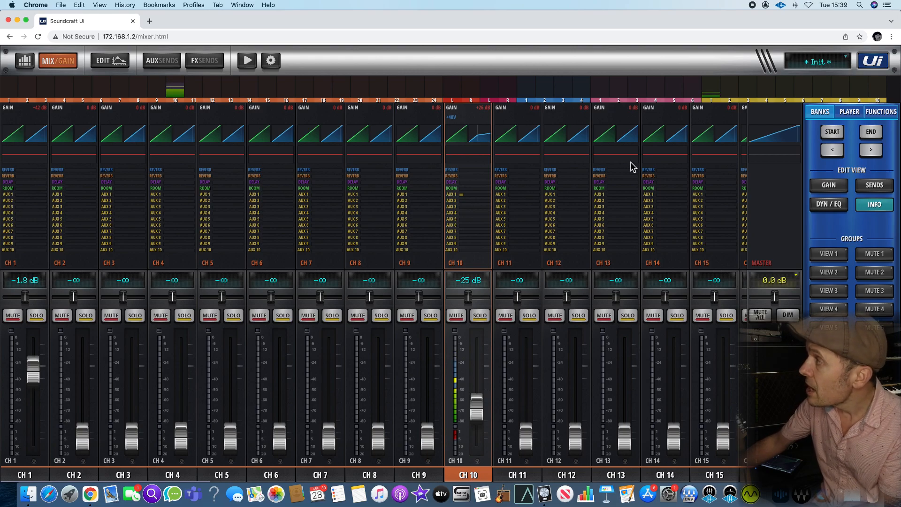
mouse_move(779, 142)
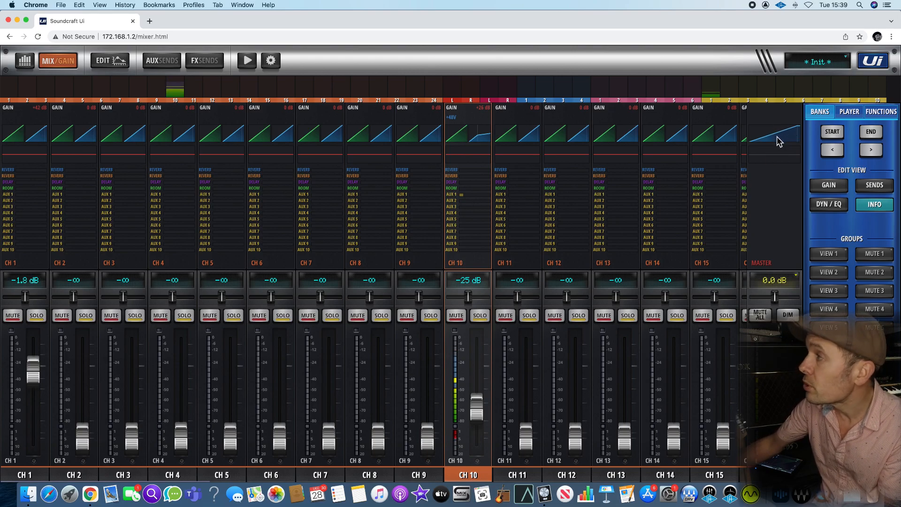
mouse_move(833, 209)
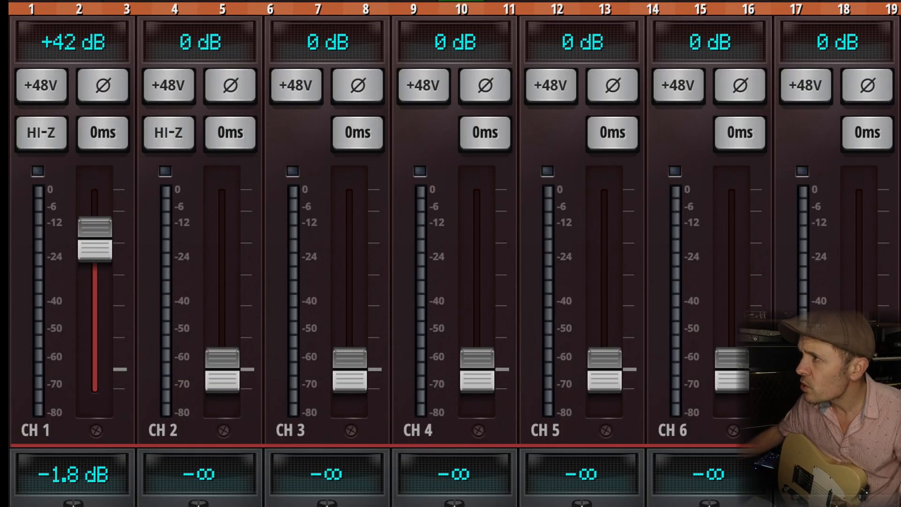
mouse_move(368, 455)
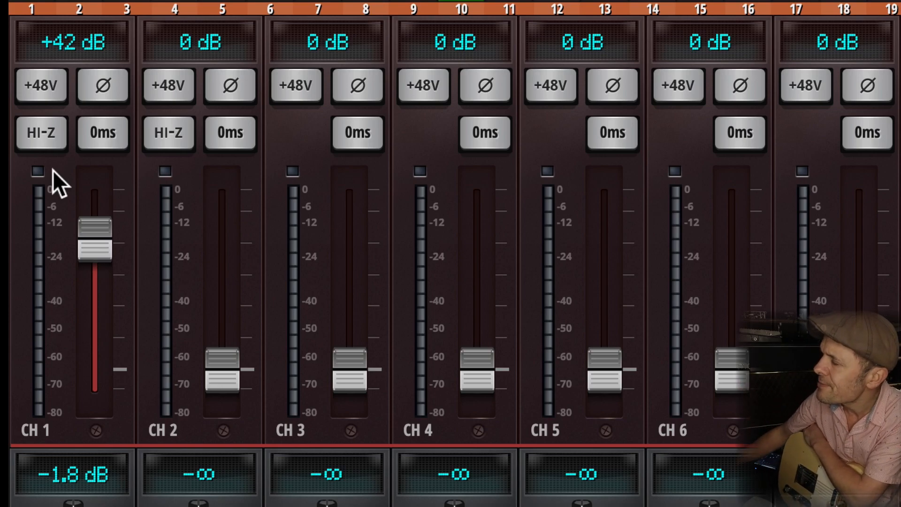
mouse_move(48, 144)
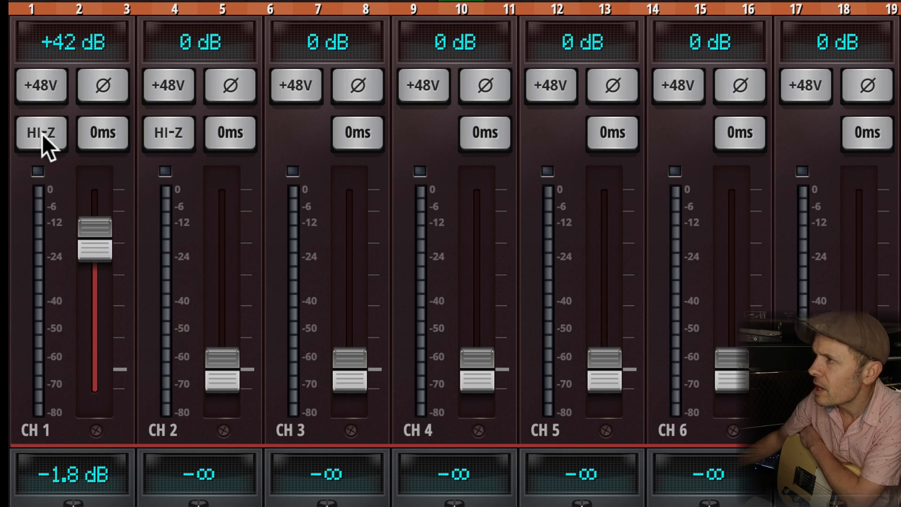
Switch channel 1 to the Hi-Z instrument input for the guitar.
click(40, 132)
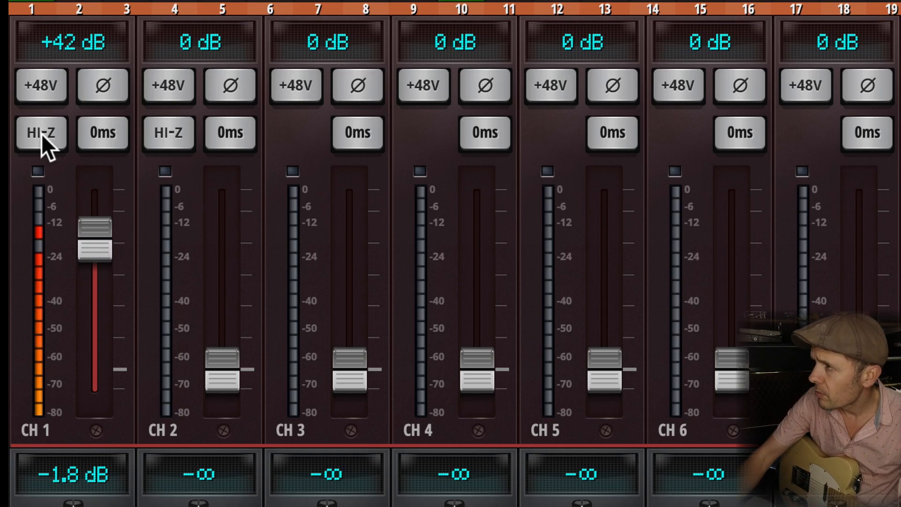
click(40, 133)
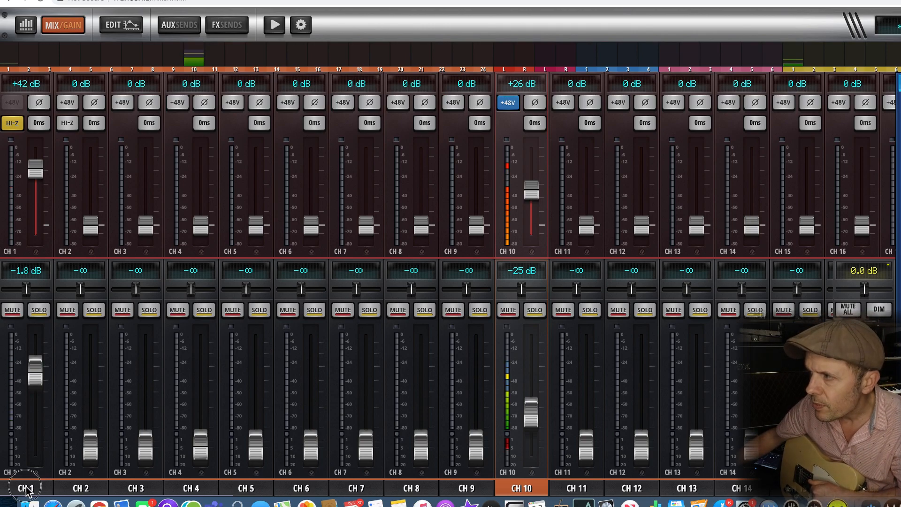
Show channel 1's DigiTech amp modeller with the Fender Blackface Twin and 2x12 cabinet.
click(119, 24)
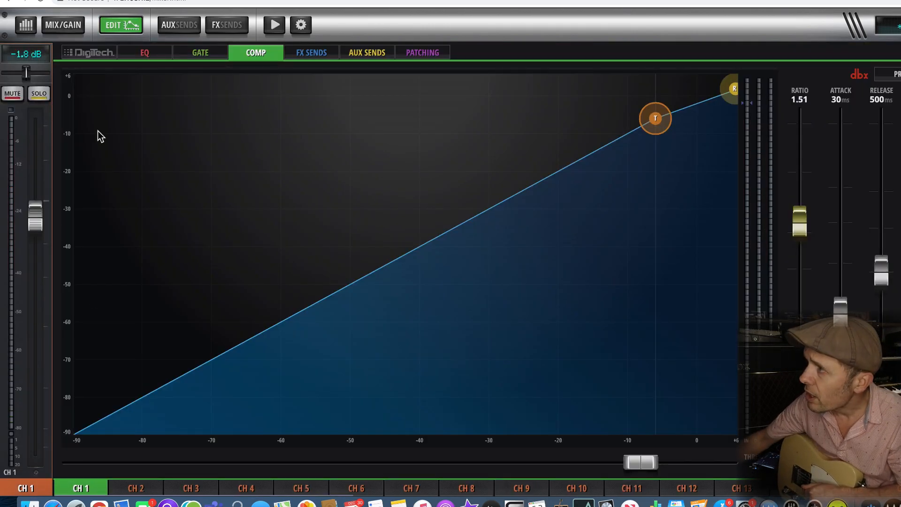
click(89, 52)
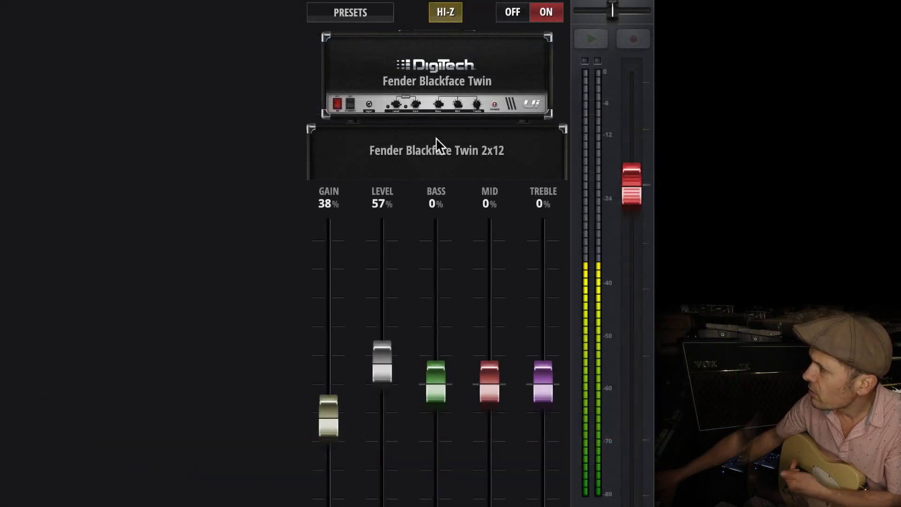
Adjust the amp level, browse the amp model list and load the Fender Blackface Twin.
drag(327, 414, 328, 428)
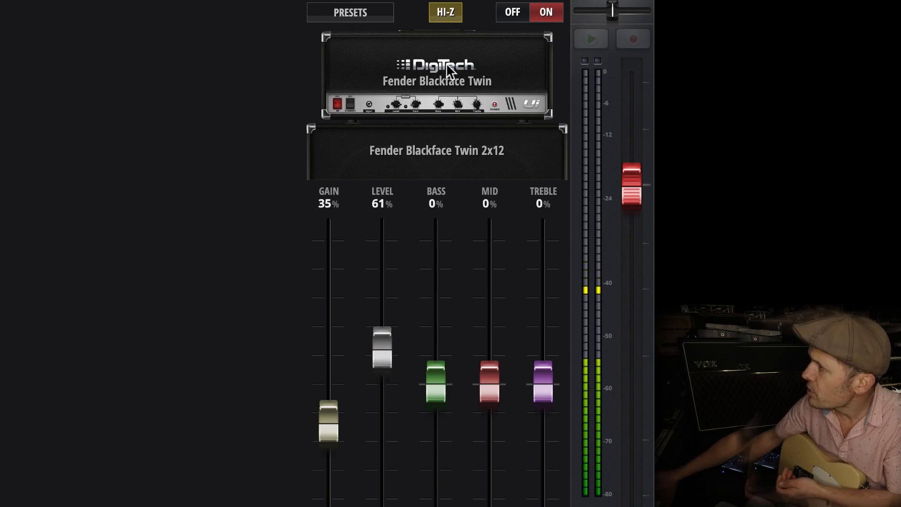
click(437, 81)
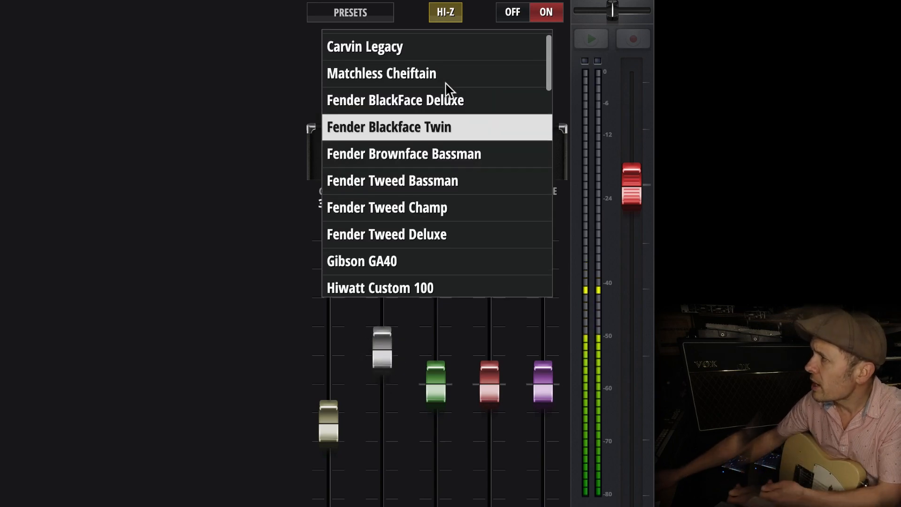
scroll(down, 3)
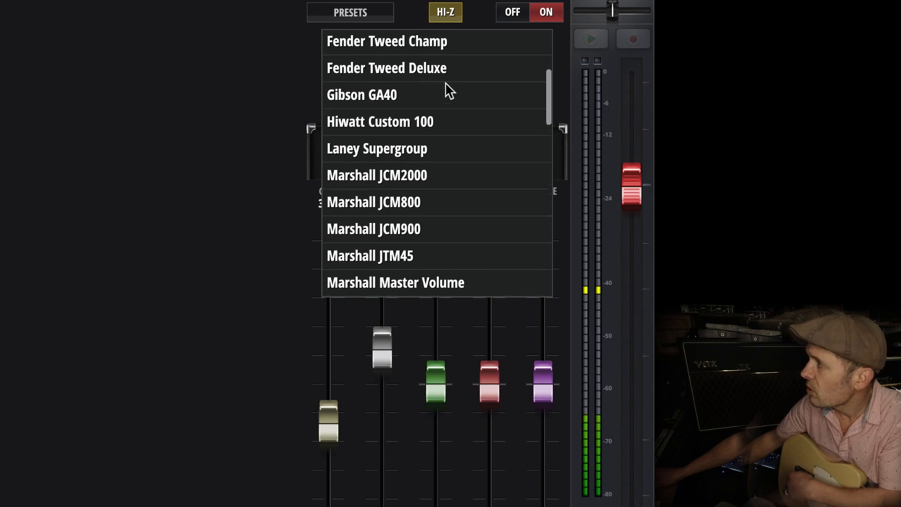
scroll(down, 3)
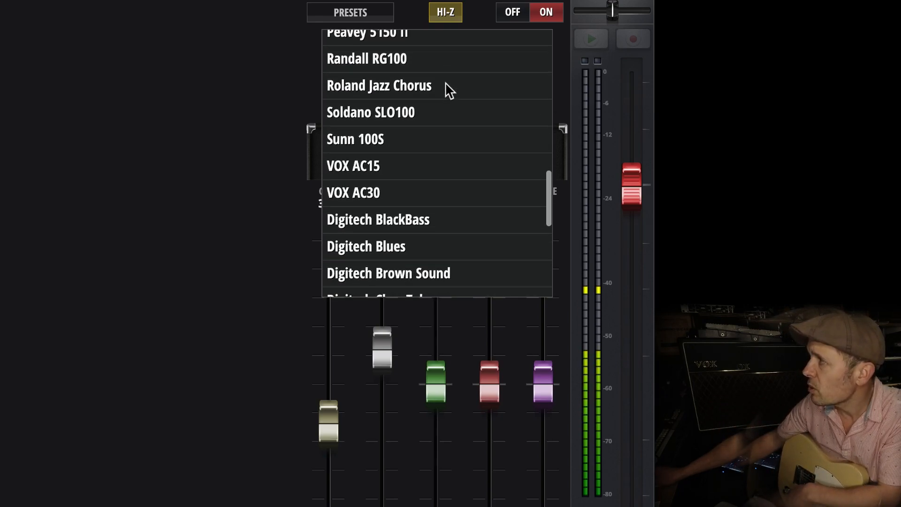
scroll(up, 3)
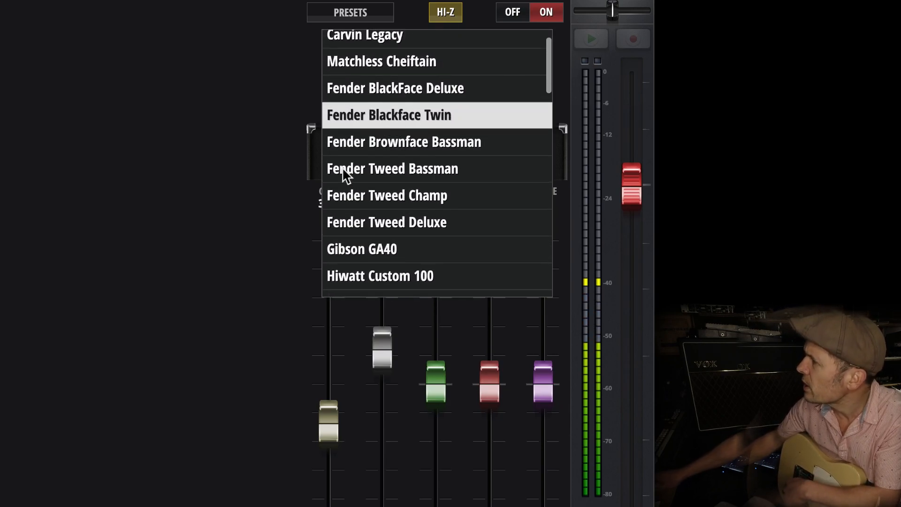
click(388, 114)
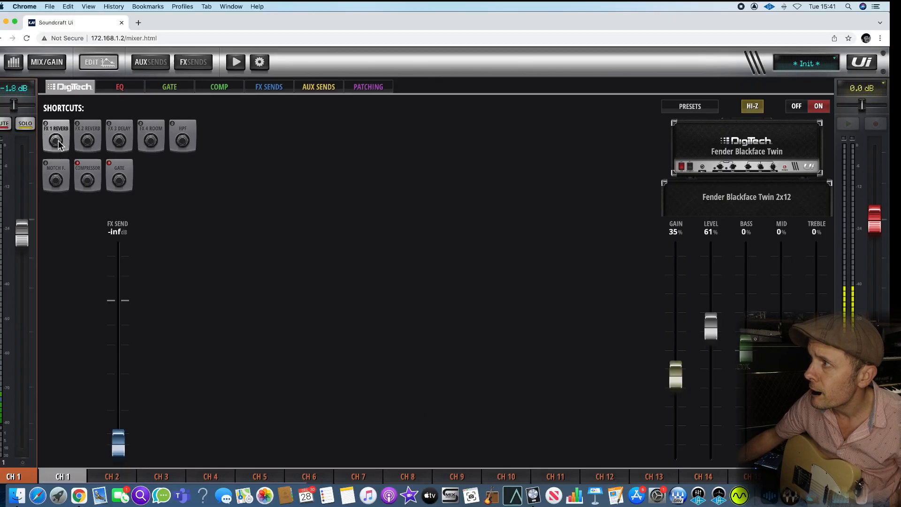
mouse_move(99, 247)
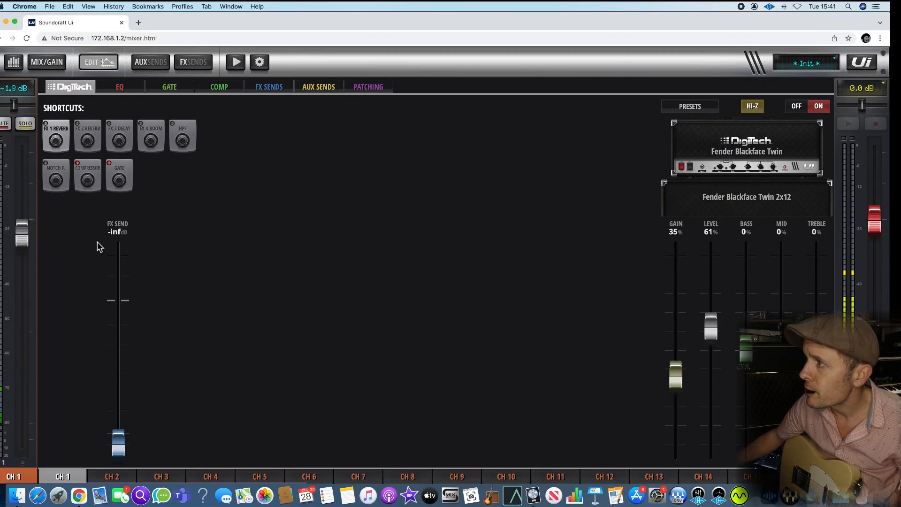
Raise channel 1's reverb send and settle it at about -11.6 dB on the FX sends page.
drag(119, 442, 119, 333)
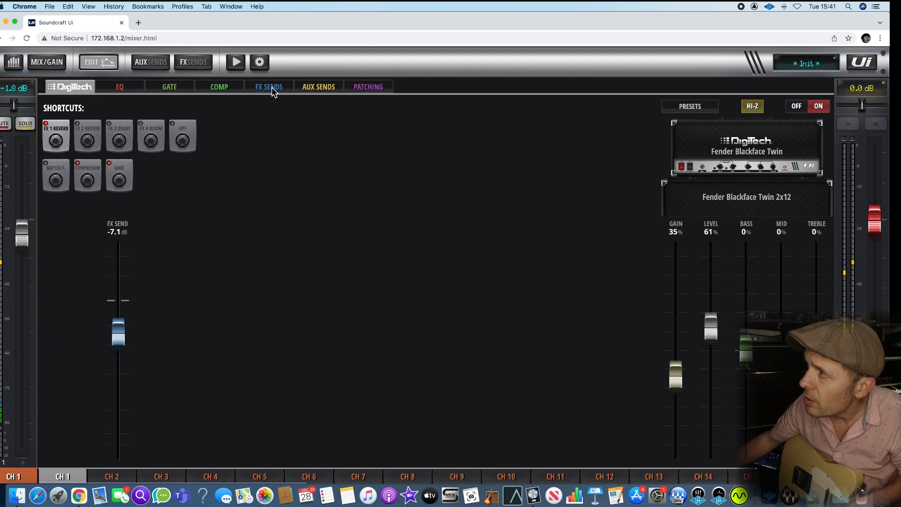
click(268, 86)
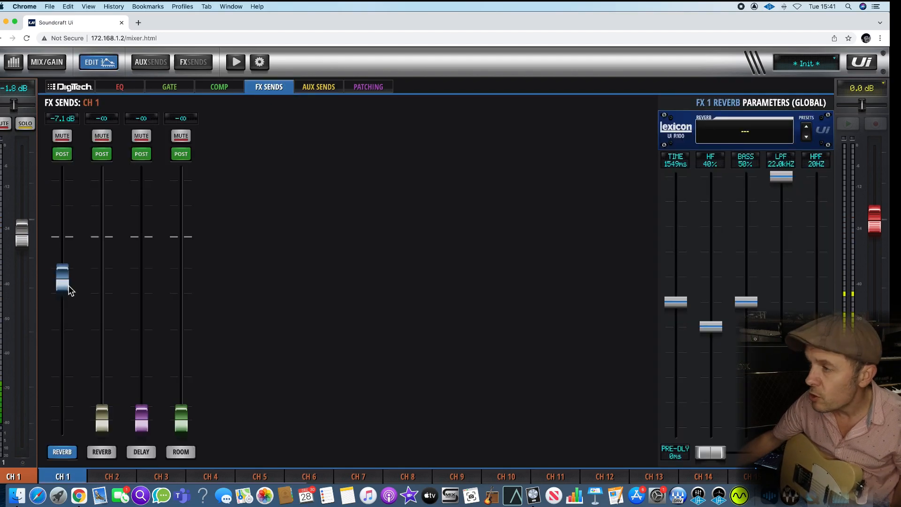
drag(63, 276, 62, 298)
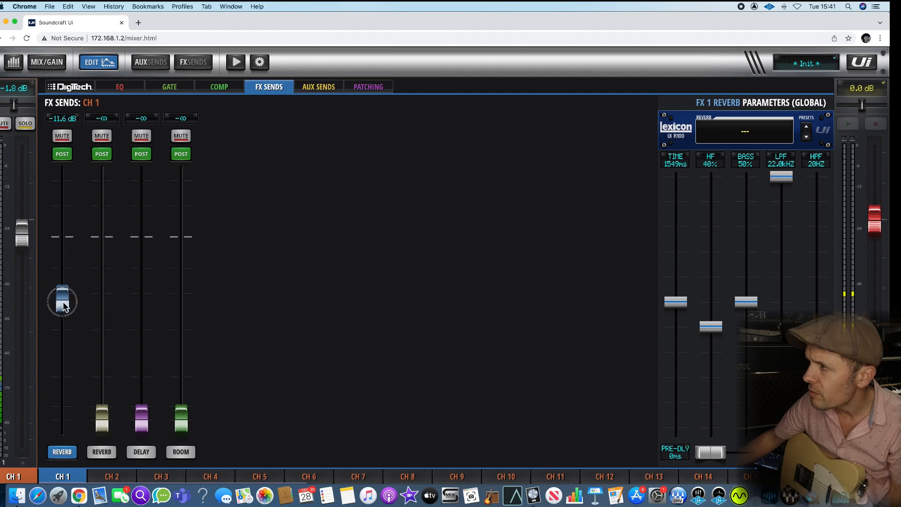
drag(62, 298, 64, 322)
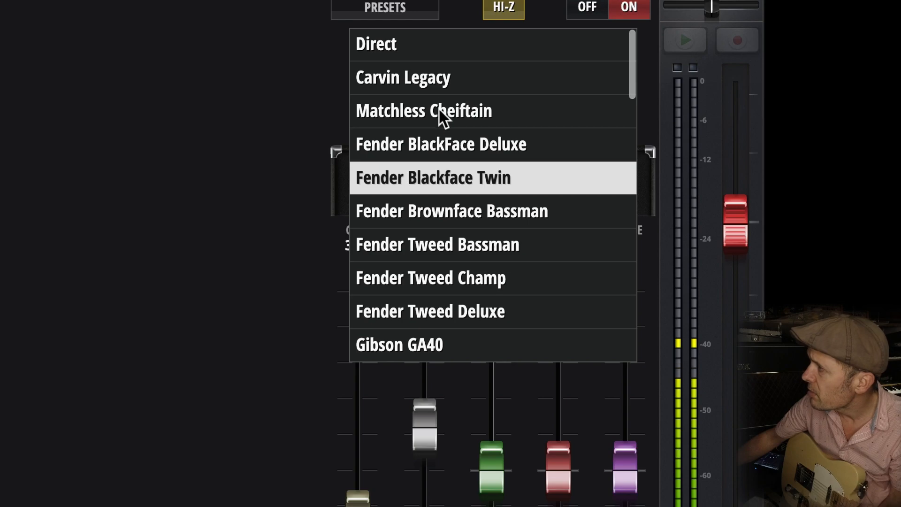
Set channel 1's amp to Matchless Cheiftain and pick the Marshall 4x12 cabinet.
click(425, 111)
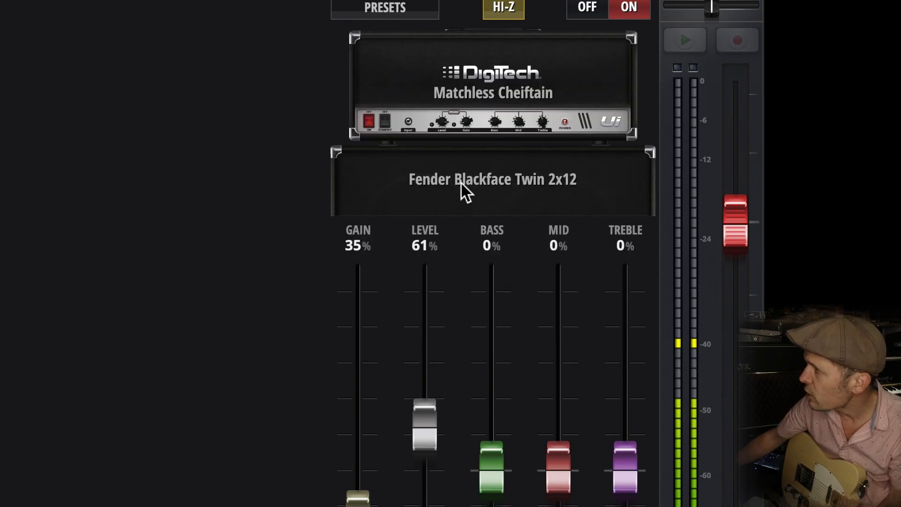
click(491, 179)
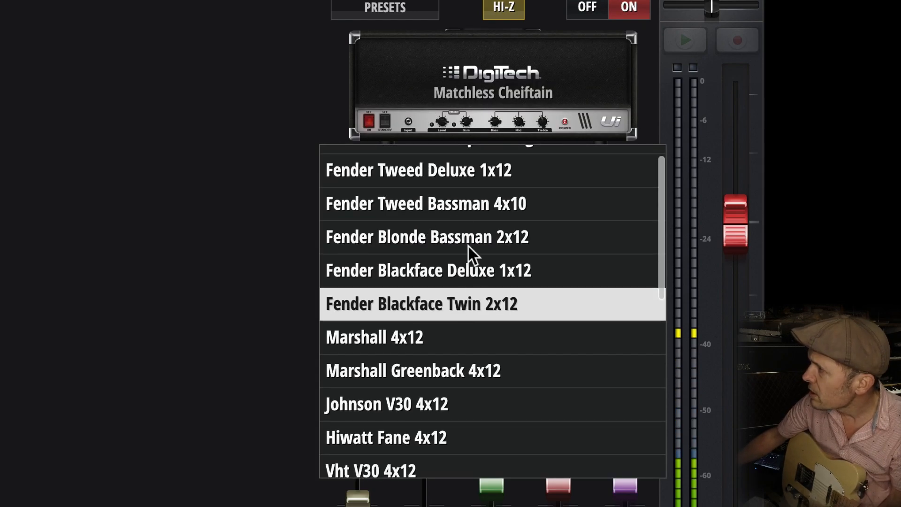
scroll(down, 3)
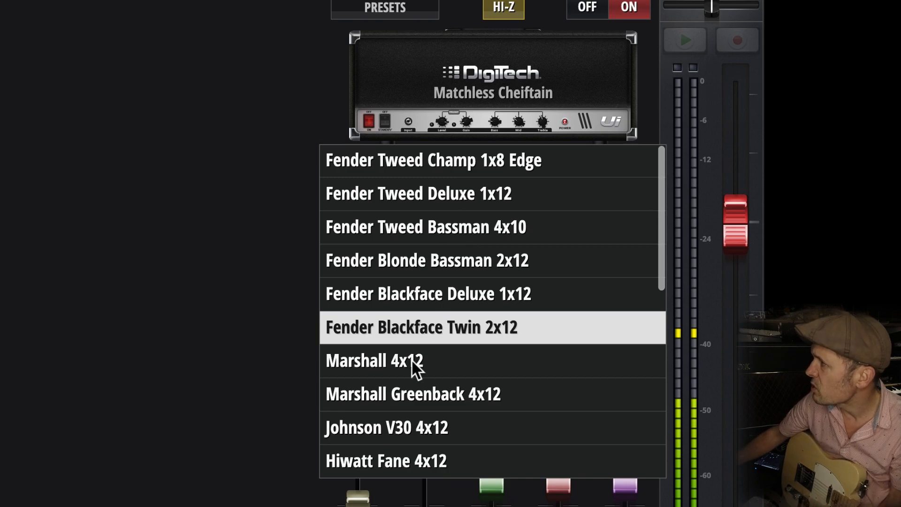
click(375, 360)
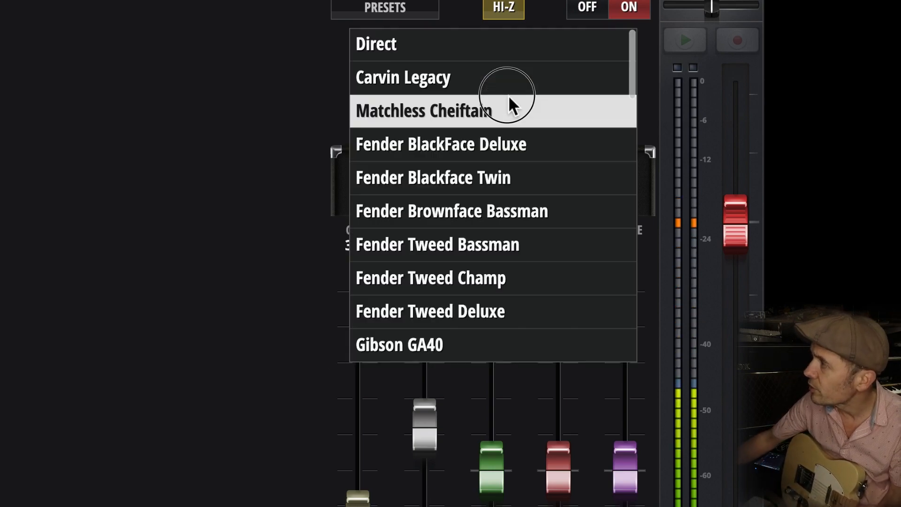
Switch channel 1's amp model to Soldano SLO100 and raise its gain to 89%.
scroll(down, 3)
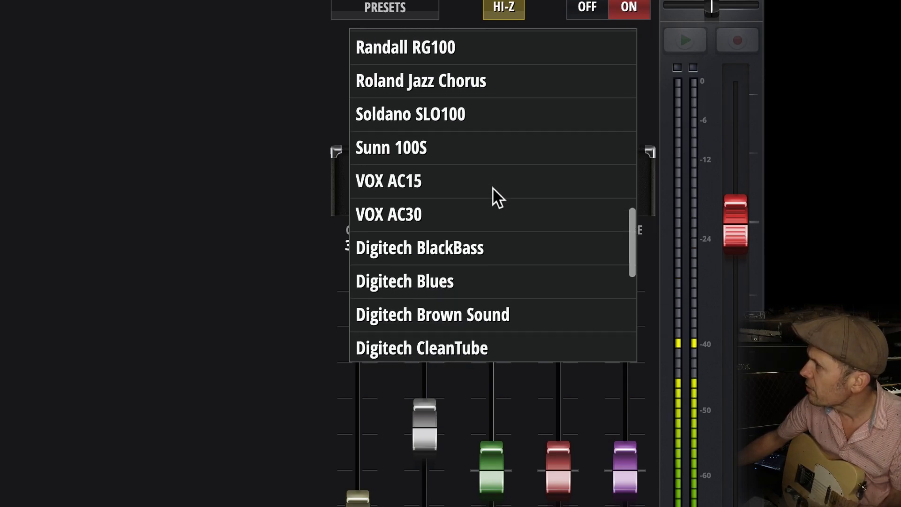
click(410, 113)
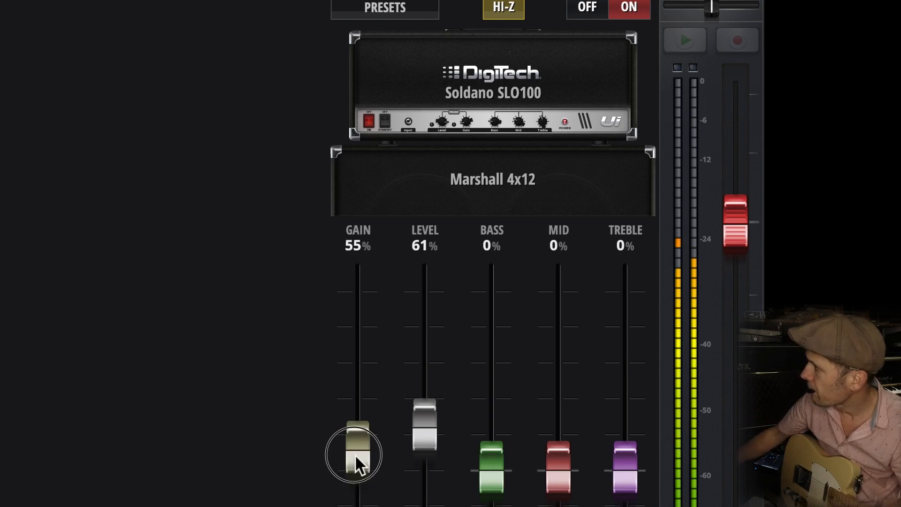
drag(354, 455, 354, 331)
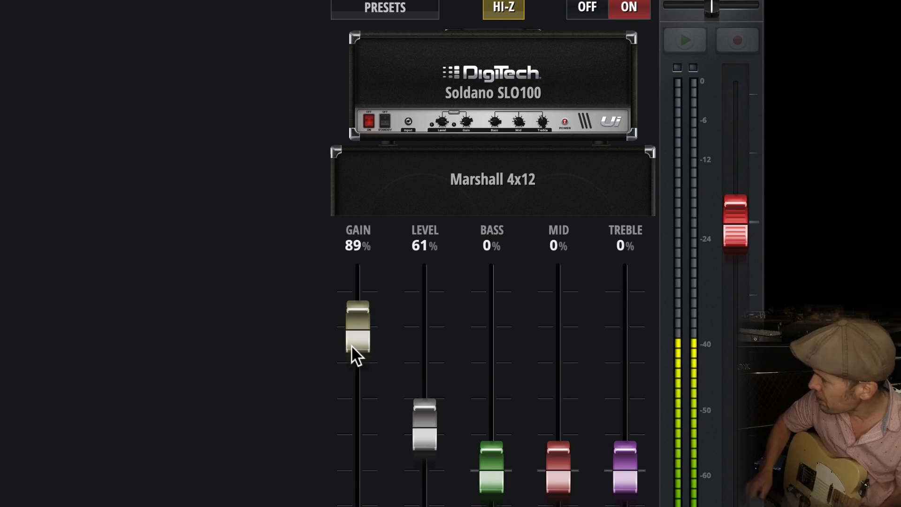
mouse_move(339, 328)
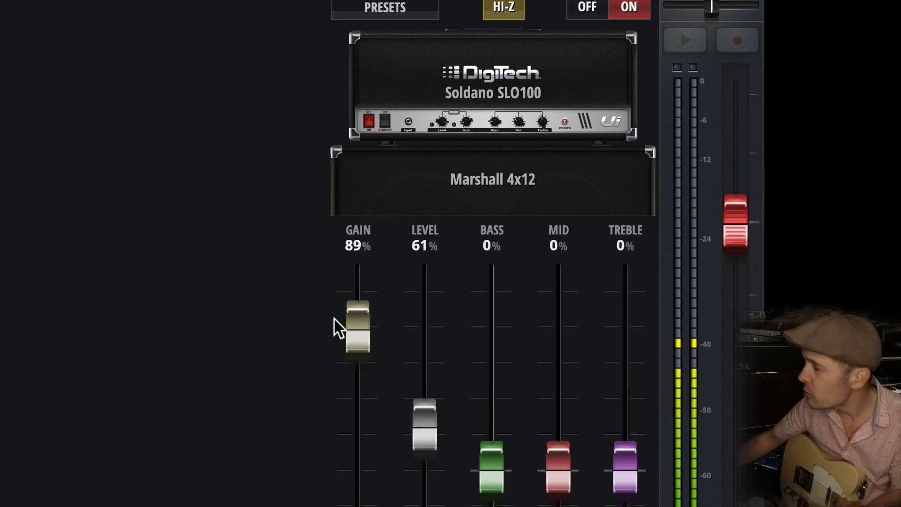
Choose another amp model from the reopened model list.
click(493, 83)
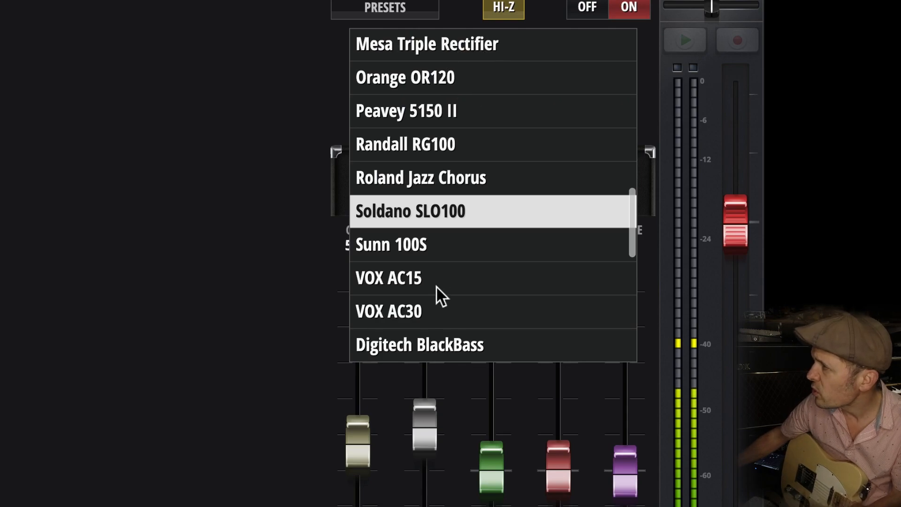
click(388, 311)
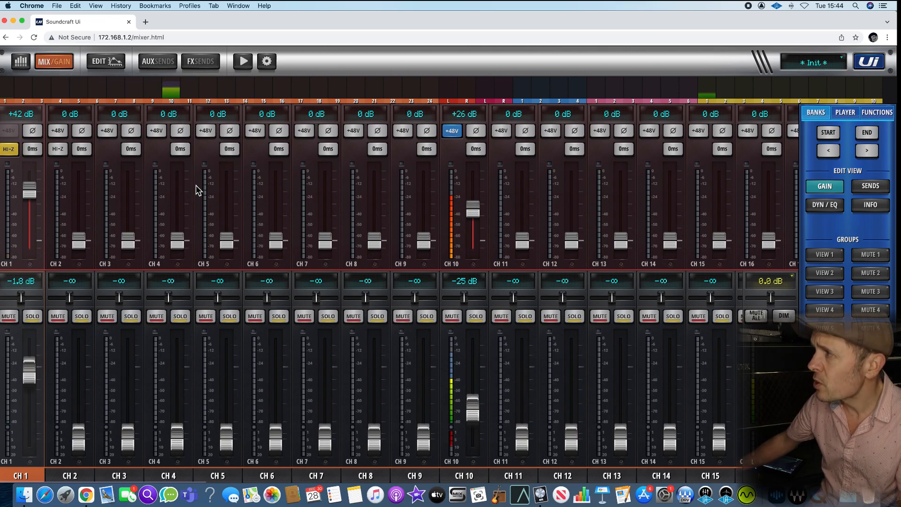
Select channel 6, then channel 11 in the bottom channel bar.
click(266, 475)
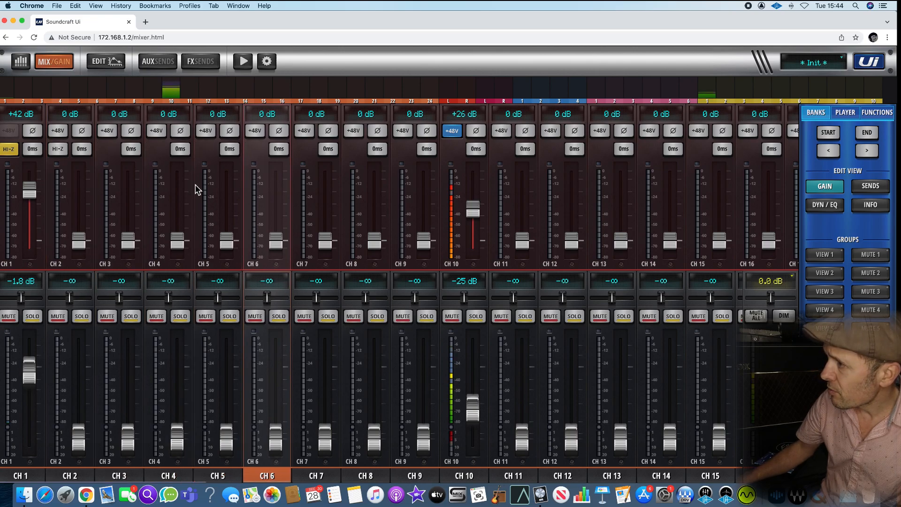
click(513, 475)
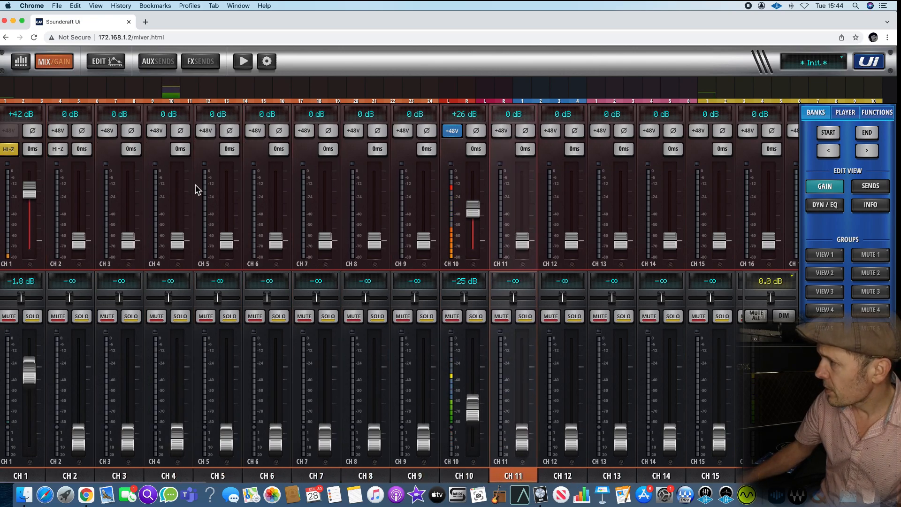